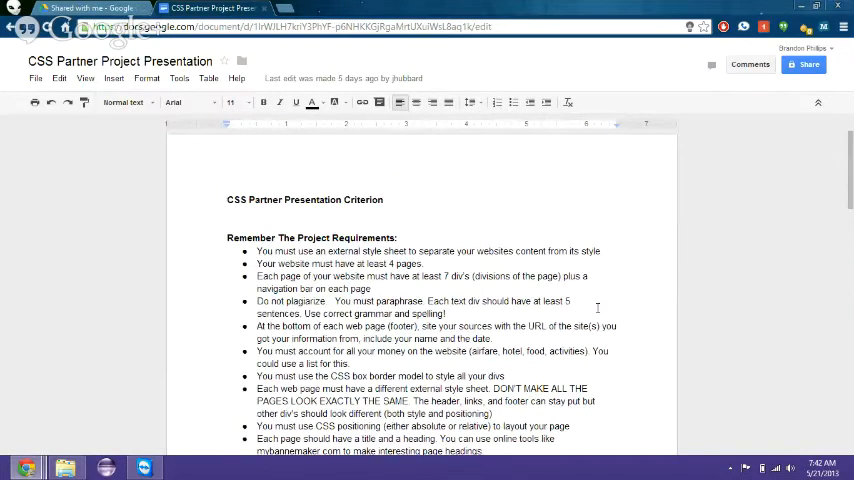
Bring the Dubai home page window forward beside the criteria document and scroll through it
{"action": "scroll", "scroll_direction": "down", "scroll_amount": 3}
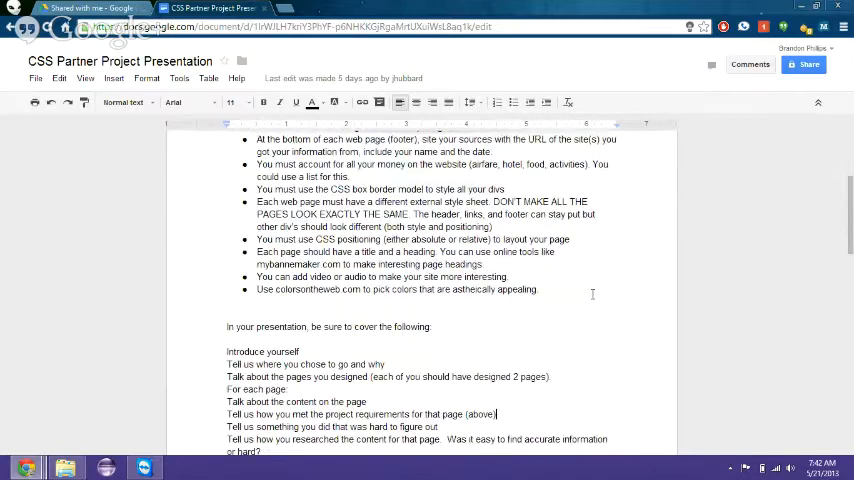
{"action": "scroll", "scroll_direction": "down", "scroll_amount": 3}
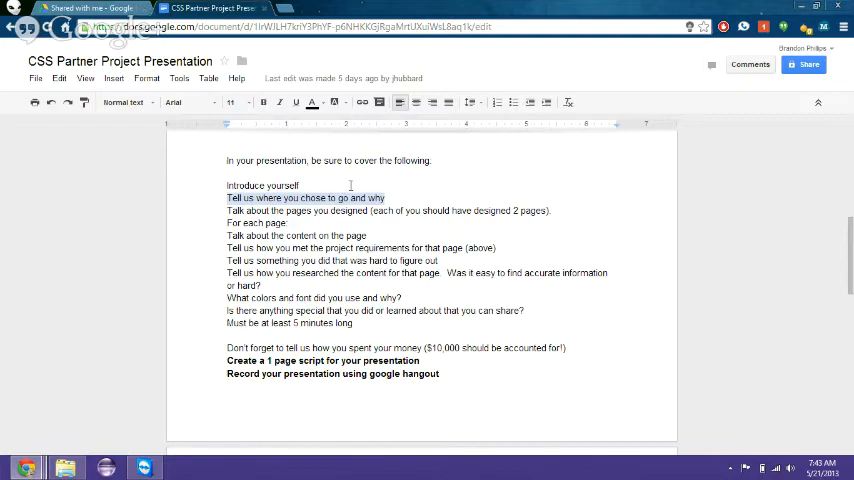
{"action": "mouse_move", "coordinate": [270, 302]}
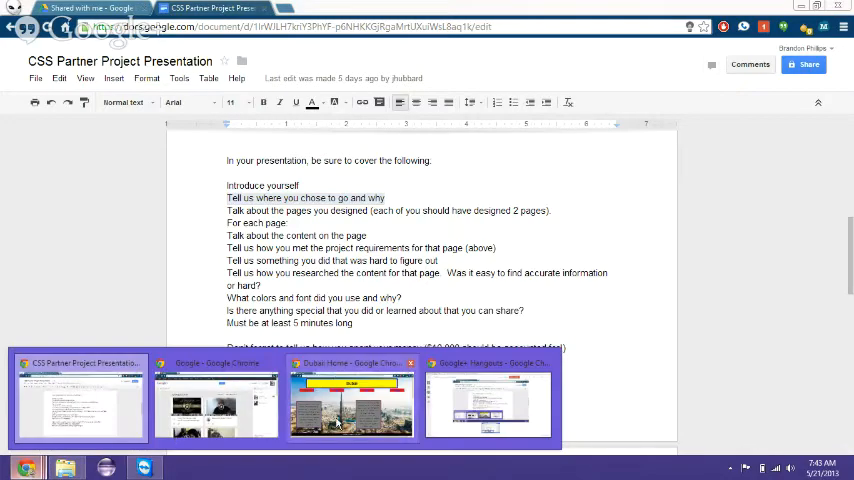
{"action": "left_click", "coordinate": [350, 400]}
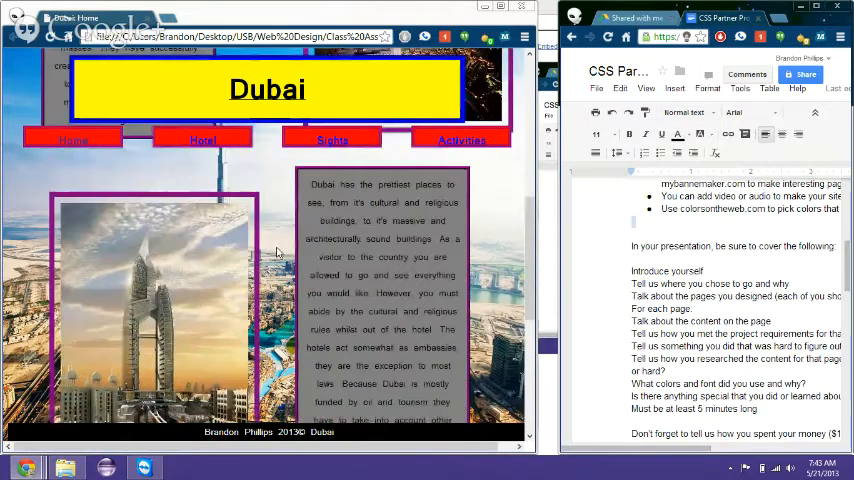
{"action": "scroll", "scroll_direction": "down", "scroll_amount": 3}
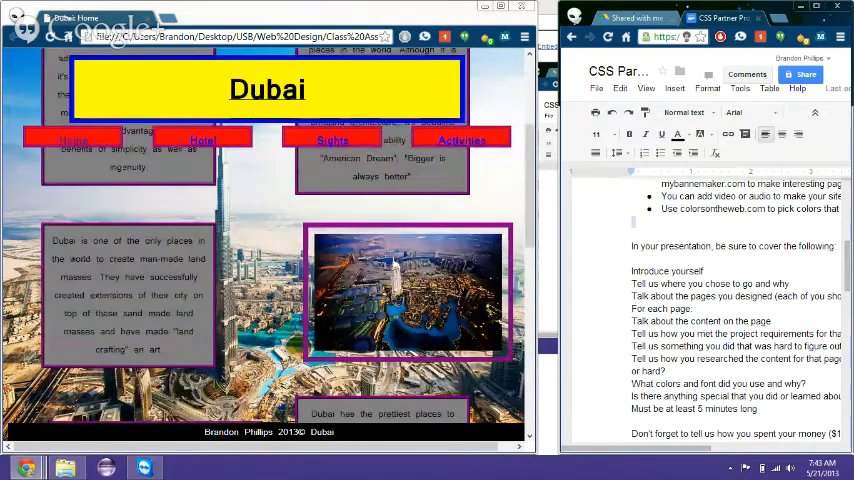
{"action": "scroll", "scroll_direction": "down", "scroll_amount": 3}
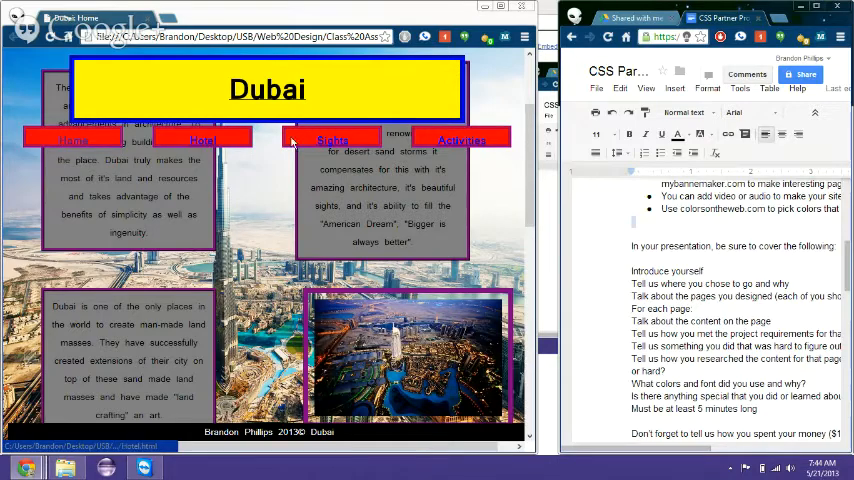
Go to the Dubai site's Hotel page and scroll down it
{"action": "scroll", "scroll_direction": "down", "scroll_amount": 3}
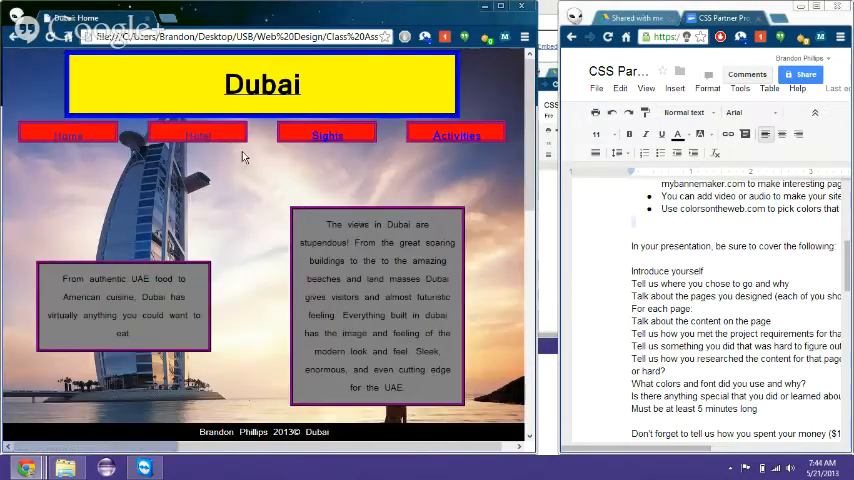
{"action": "left_click", "coordinate": [197, 135]}
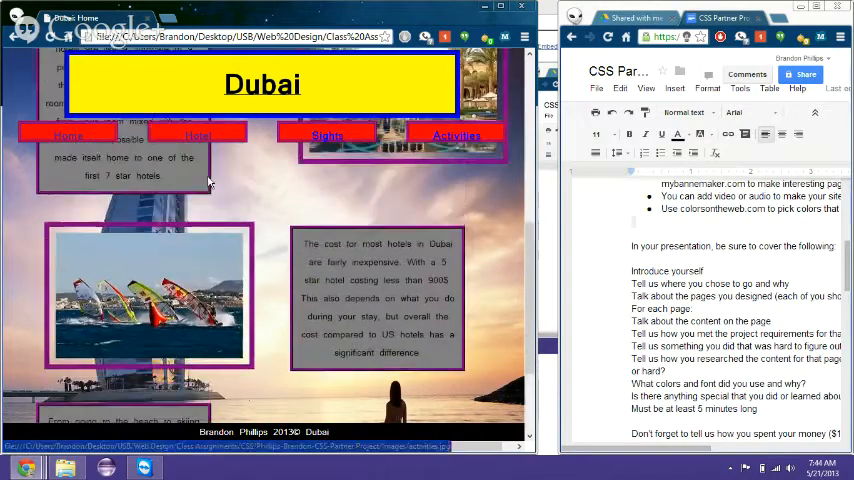
{"action": "scroll", "scroll_direction": "down", "scroll_amount": 3}
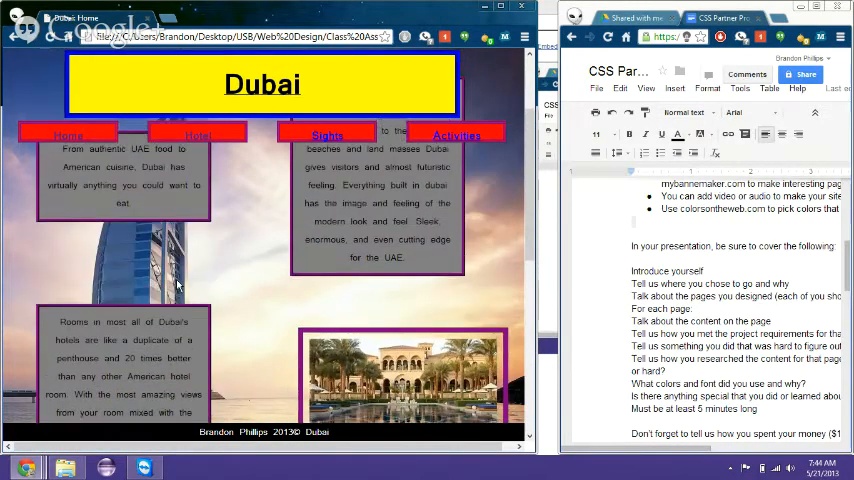
Browse the Sights page, then return to the Home page
{"action": "left_click", "coordinate": [327, 135]}
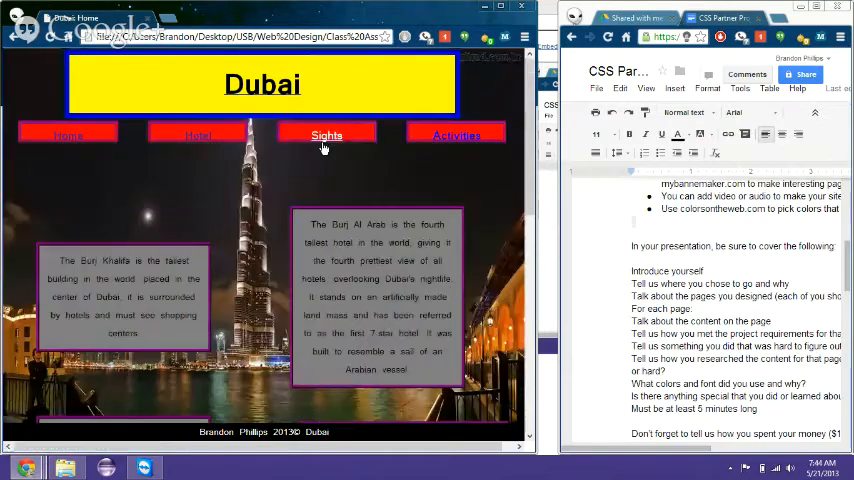
{"action": "left_click", "coordinate": [327, 135]}
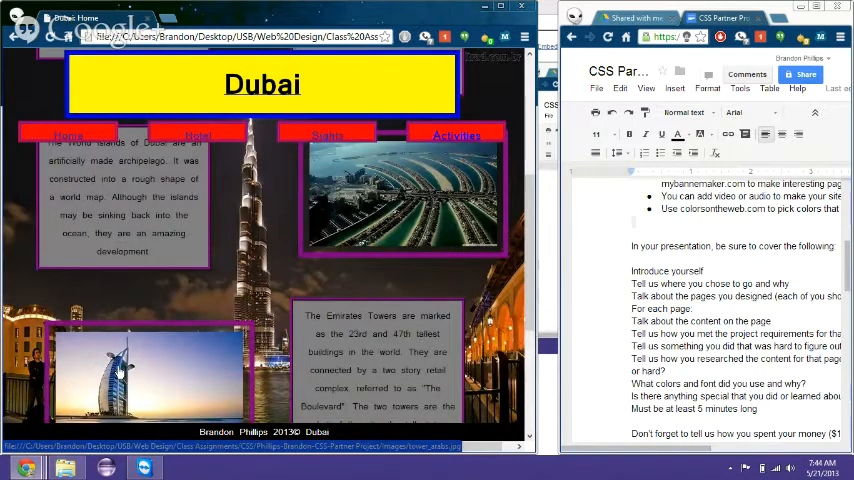
{"action": "scroll", "scroll_direction": "down", "scroll_amount": 3}
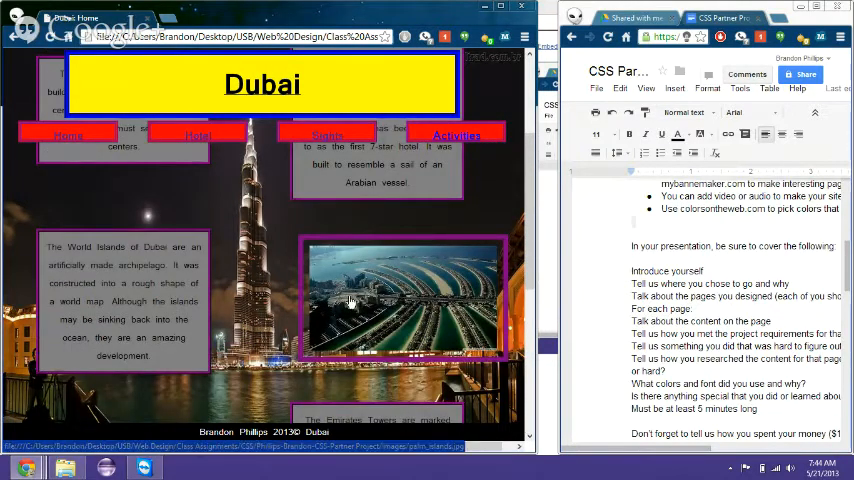
{"action": "mouse_move", "coordinate": [400, 293]}
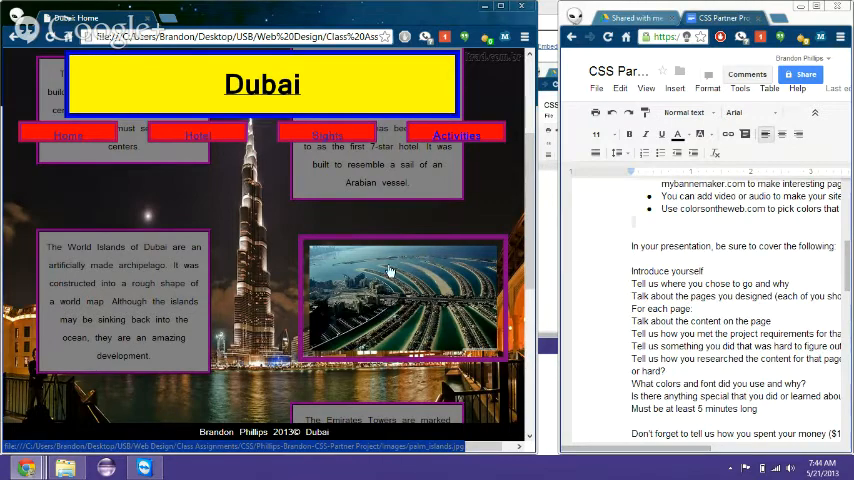
{"action": "mouse_move", "coordinate": [421, 308]}
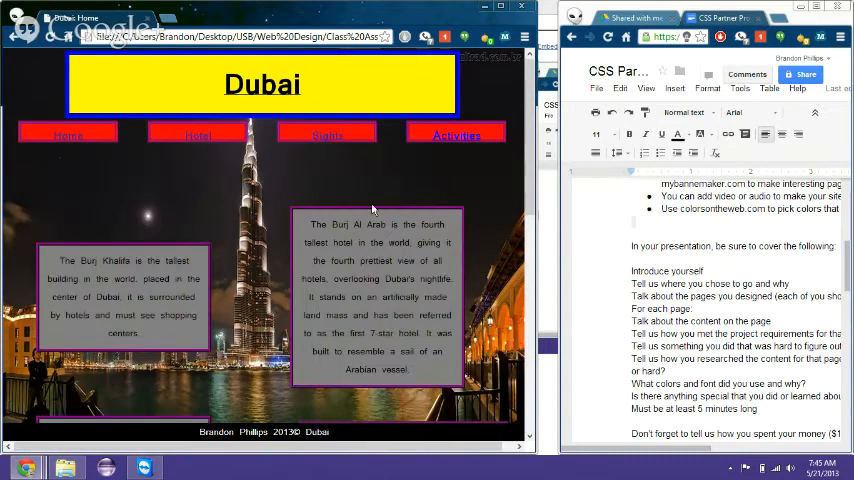
{"action": "left_click", "coordinate": [456, 135]}
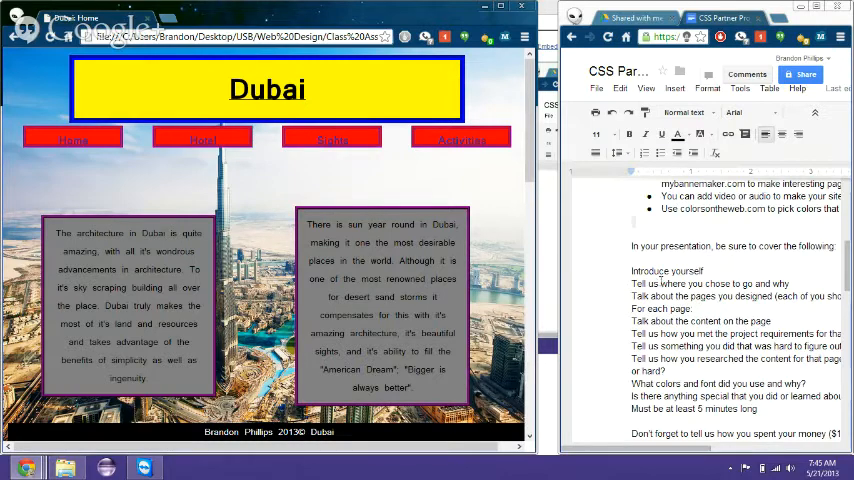
Scroll the requirements document to the script and recording instructions beside the home page
{"action": "scroll", "scroll_direction": "down", "scroll_amount": 3}
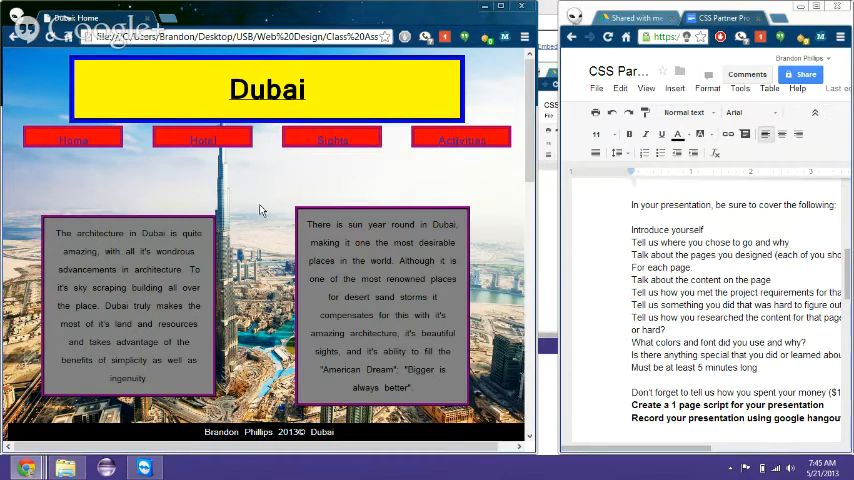
{"action": "mouse_move", "coordinate": [256, 210]}
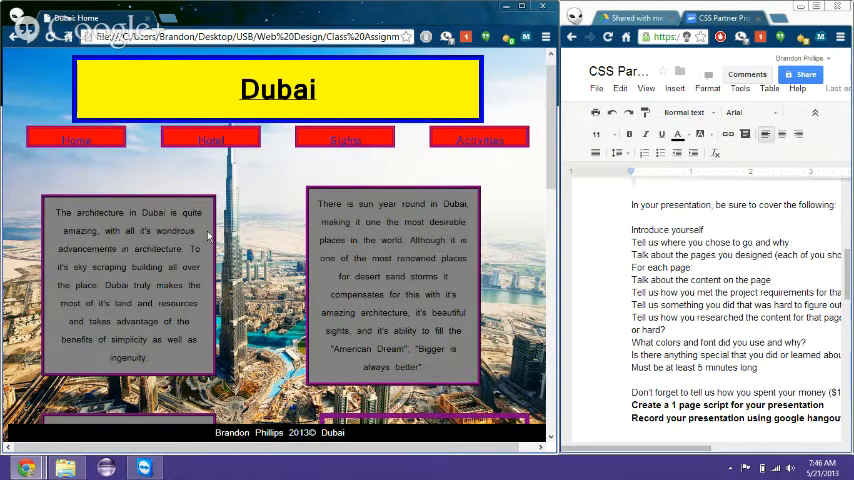
{"action": "scroll", "scroll_direction": "down", "scroll_amount": 3}
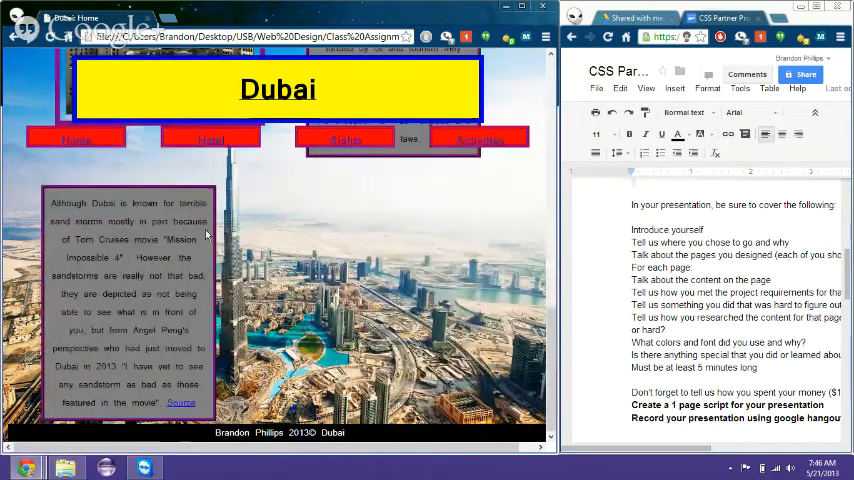
{"action": "left_click", "coordinate": [345, 139]}
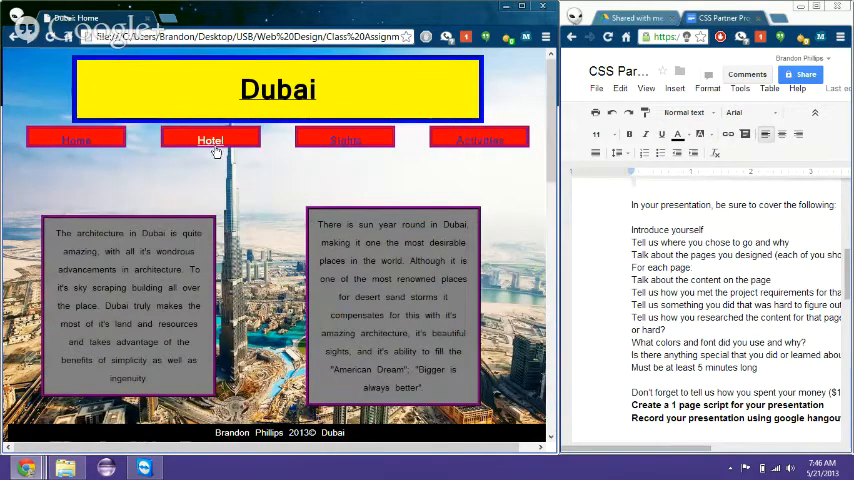
{"action": "left_click", "coordinate": [341, 136]}
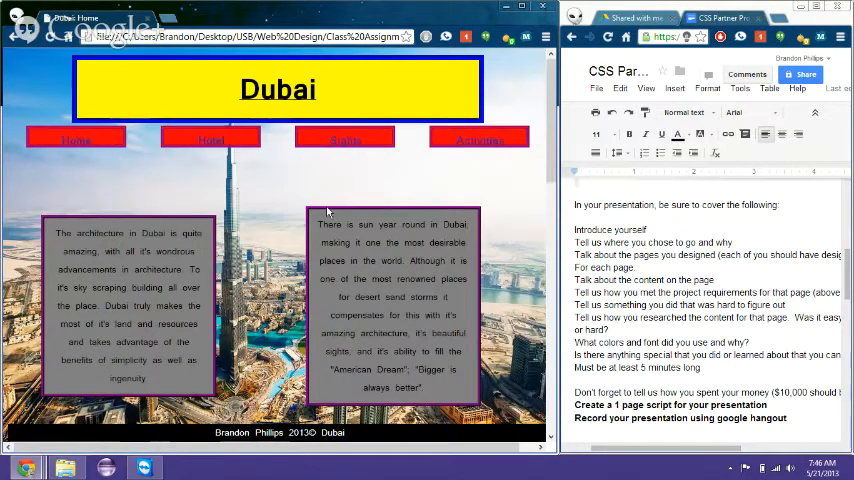
{"action": "mouse_move", "coordinate": [350, 235]}
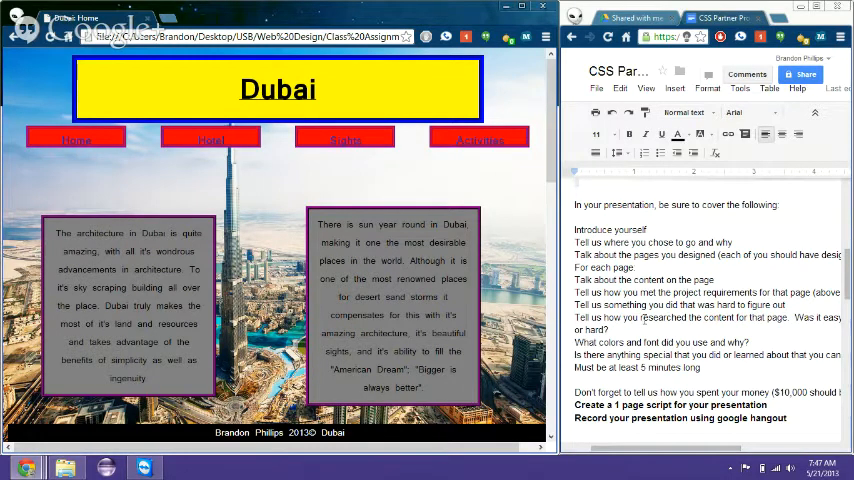
{"action": "scroll", "scroll_direction": "down", "scroll_amount": 3}
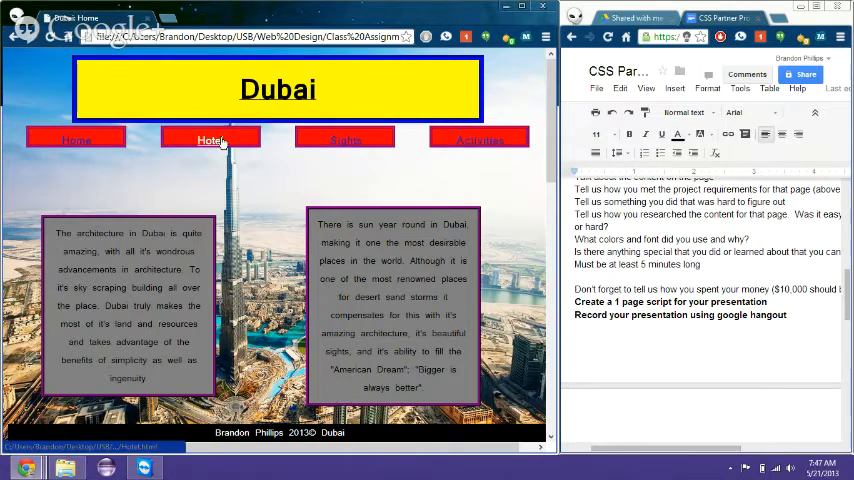
Visit the Sights and Activities pages, then scroll through the pages and Docs criteria
{"action": "left_click", "coordinate": [211, 140]}
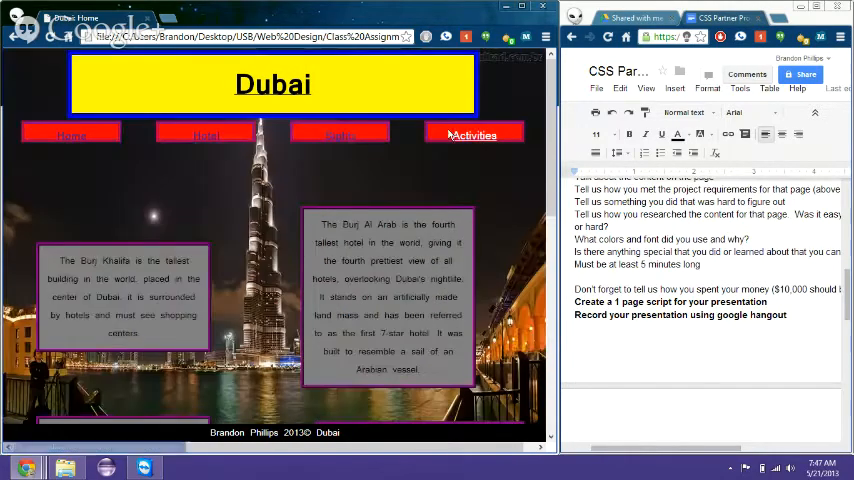
{"action": "left_click", "coordinate": [474, 135]}
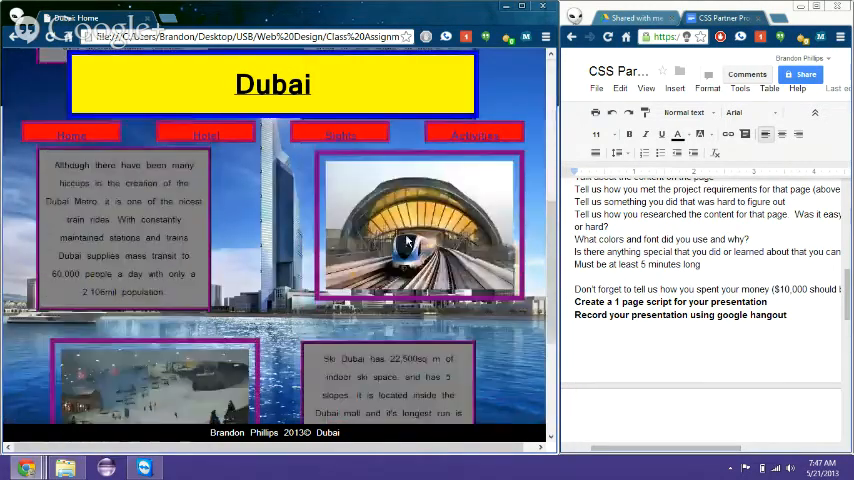
{"action": "left_click", "coordinate": [71, 135]}
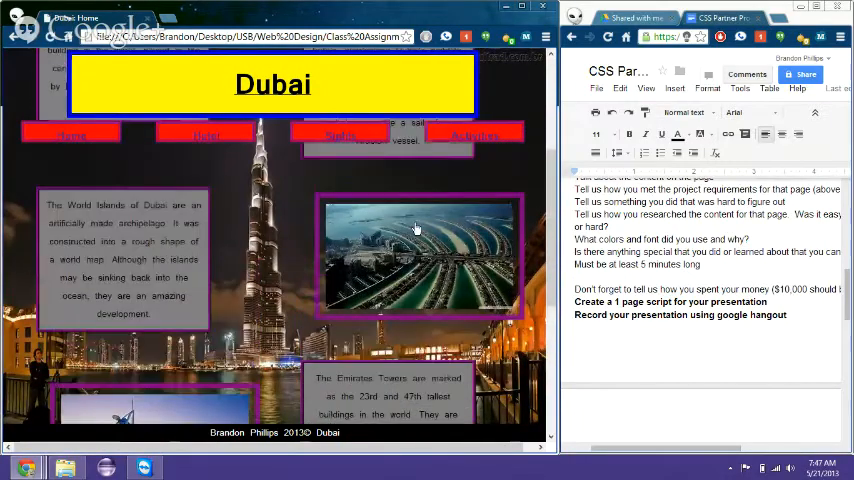
{"action": "left_click", "coordinate": [474, 135]}
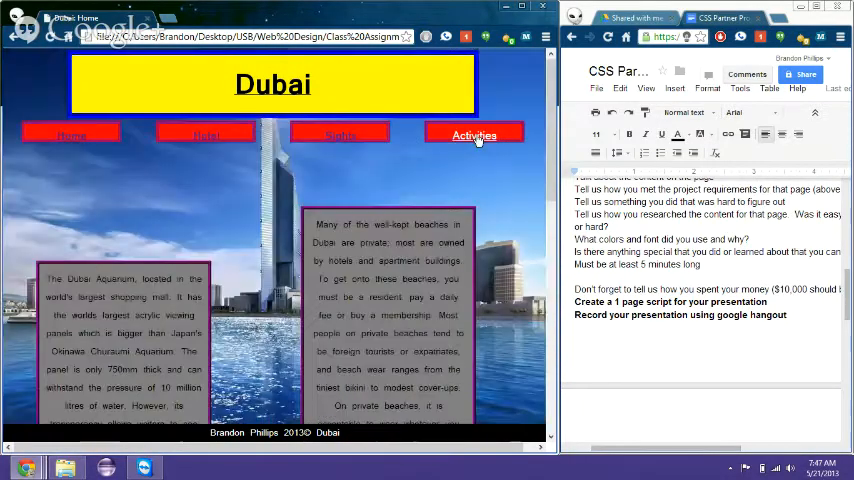
{"action": "left_click", "coordinate": [474, 135]}
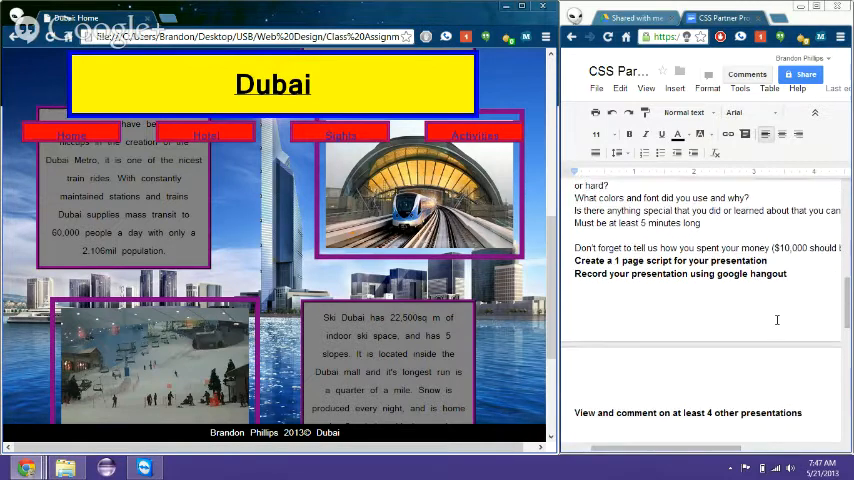
{"action": "scroll", "scroll_direction": "down", "scroll_amount": 3}
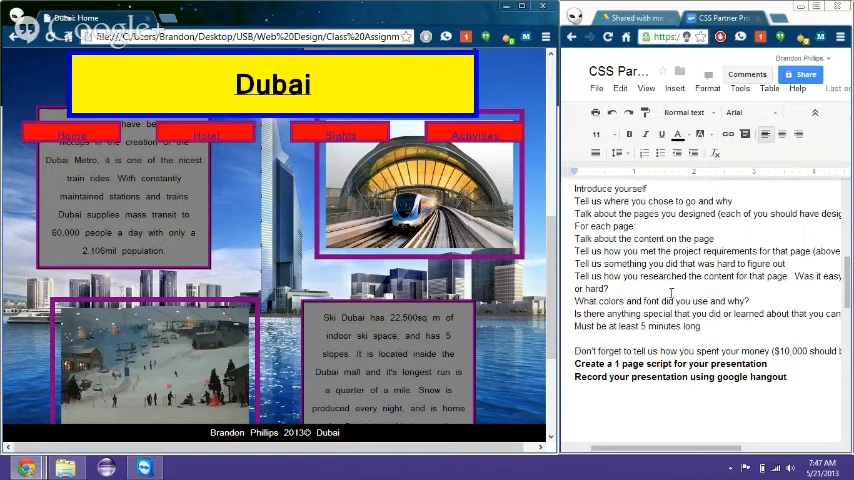
{"action": "scroll", "scroll_direction": "down", "scroll_amount": 3}
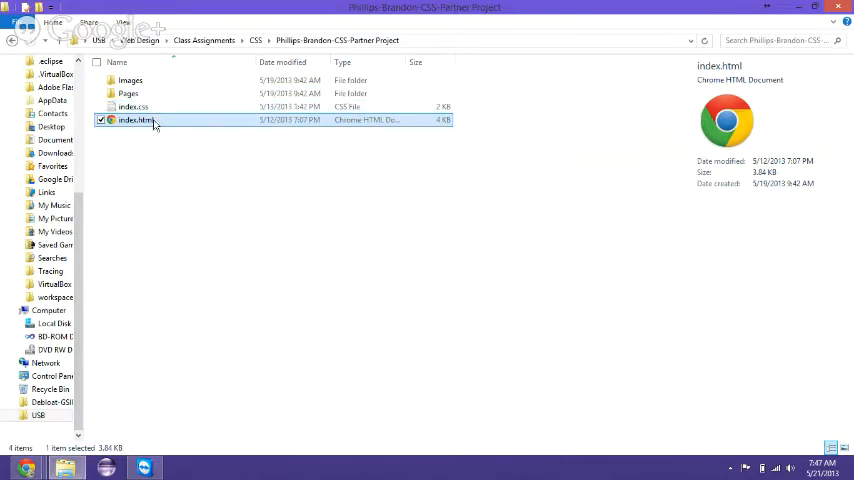
Open index.css from the project folder with Notepad++
{"action": "left_click", "coordinate": [163, 150]}
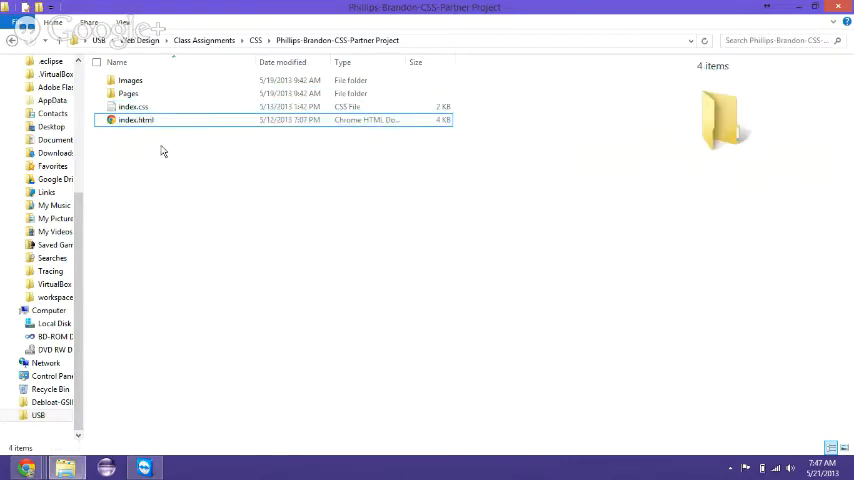
{"action": "double_click", "coordinate": [136, 120]}
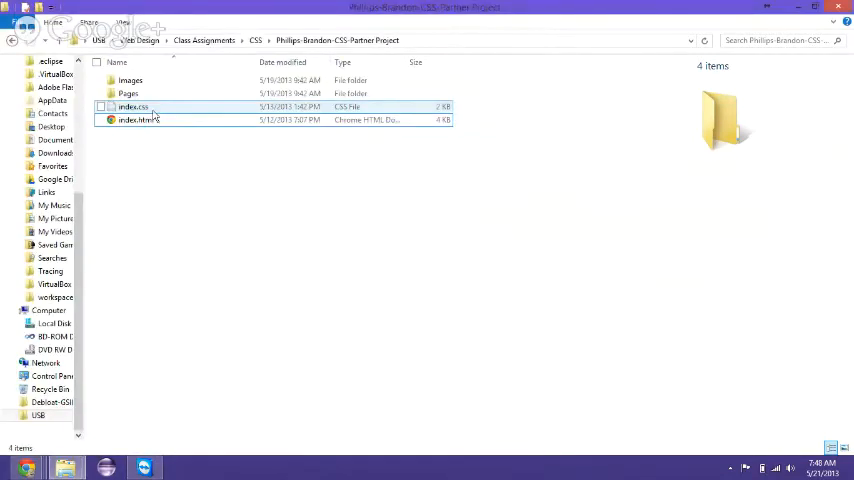
{"action": "right_click", "coordinate": [133, 107]}
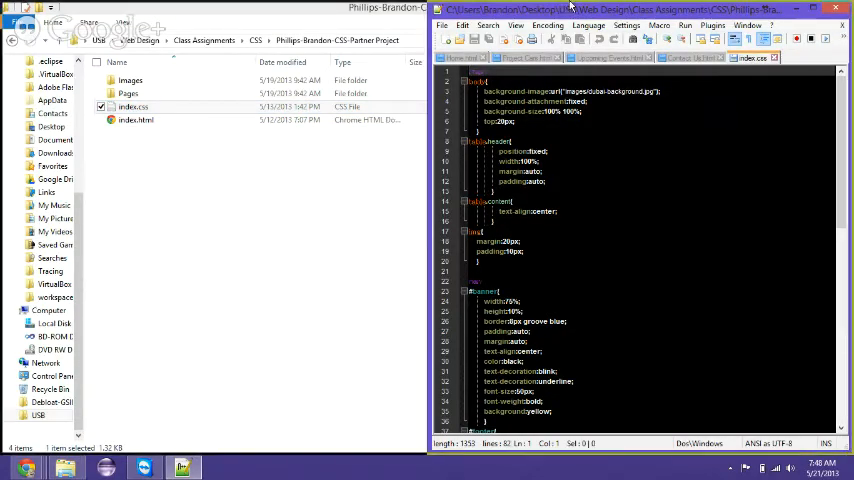
Maximize Notepad++ and scroll through the index.css footer and layout rules
{"action": "left_click", "coordinate": [823, 8]}
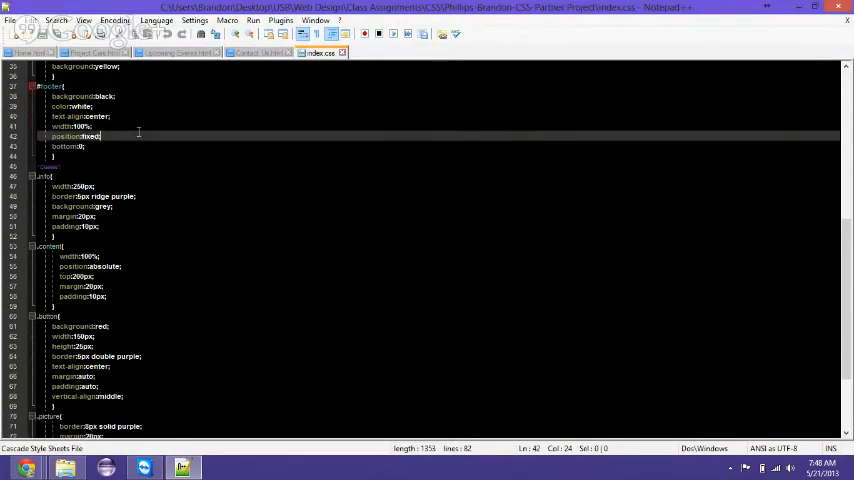
{"action": "scroll", "scroll_direction": "down", "scroll_amount": 3}
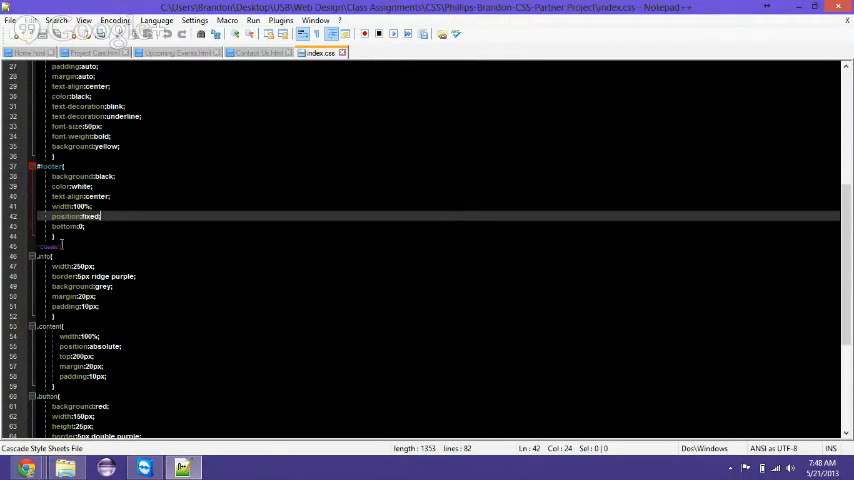
{"action": "scroll", "scroll_direction": "up", "scroll_amount": 3}
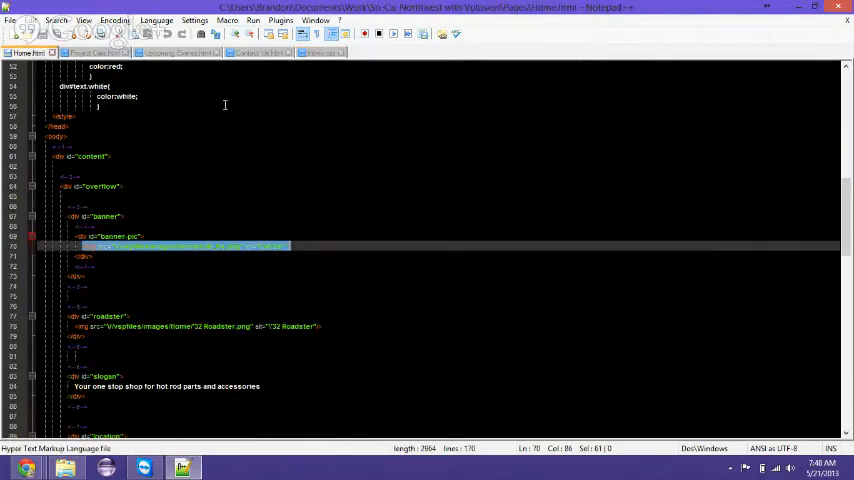
{"action": "scroll", "scroll_direction": "down", "scroll_amount": 3}
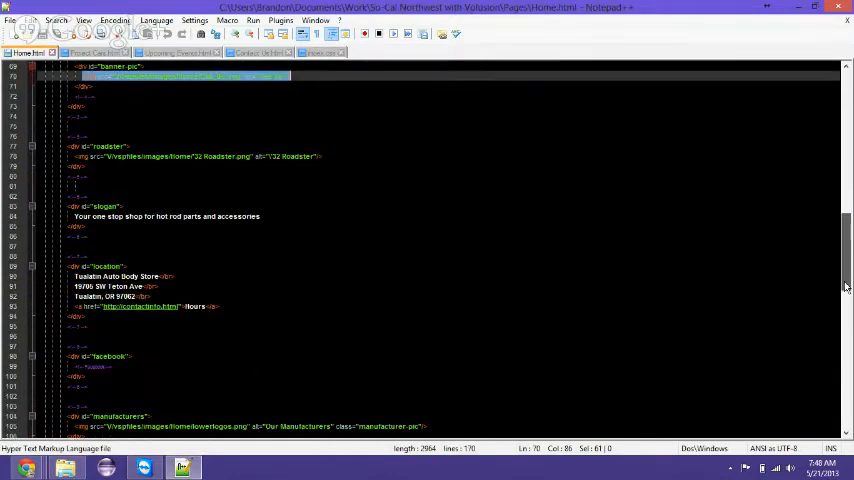
{"action": "scroll", "scroll_direction": "up", "scroll_amount": 3}
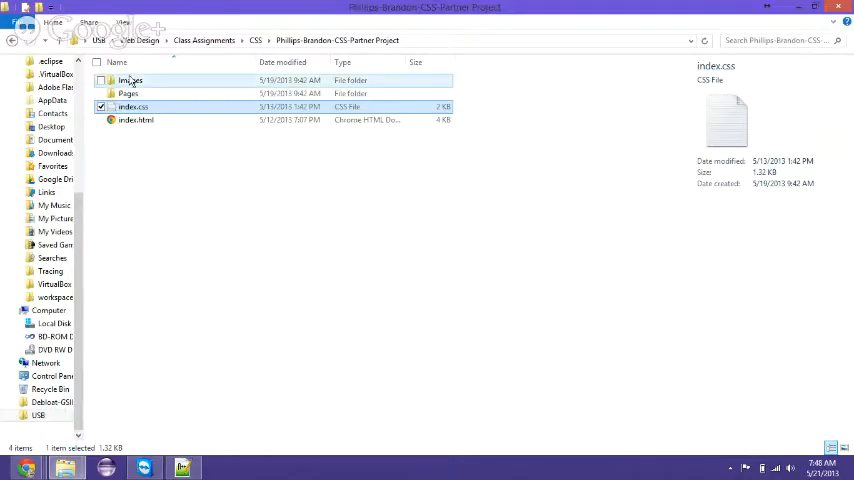
Open the Pages folder and load its stylesheets, showing Activities.css in Notepad++
{"action": "left_click", "coordinate": [130, 80]}
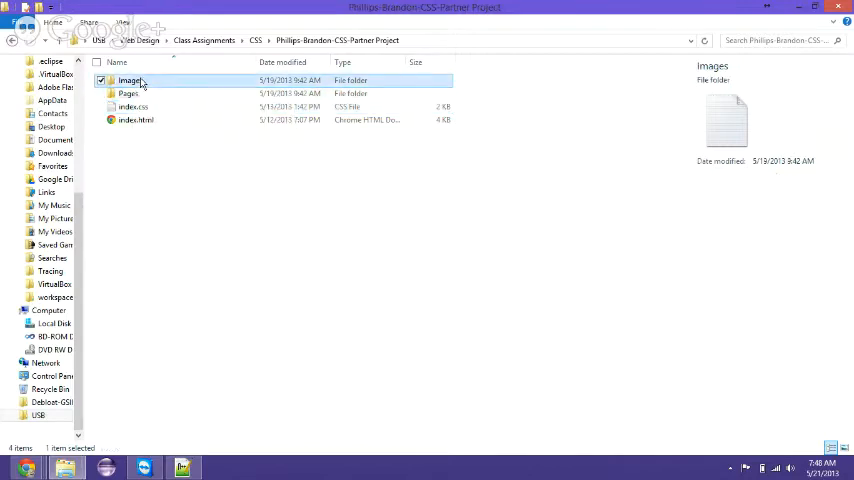
{"action": "double_click", "coordinate": [130, 80]}
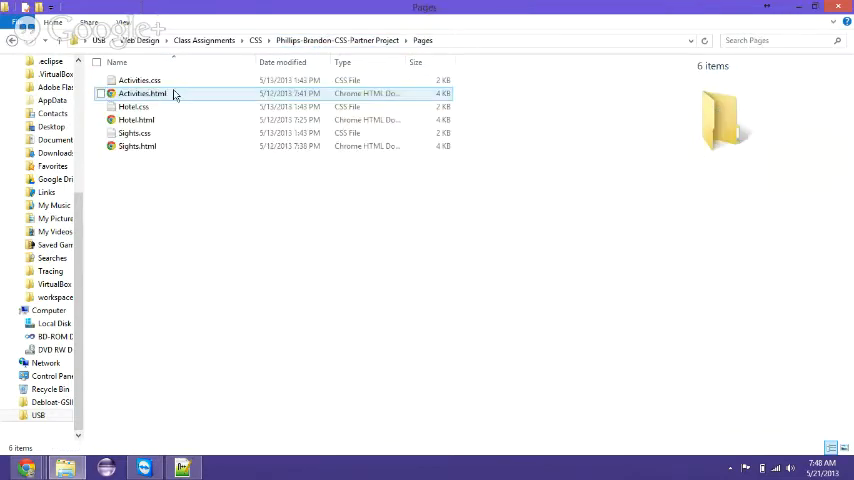
{"action": "mouse_move", "coordinate": [137, 146]}
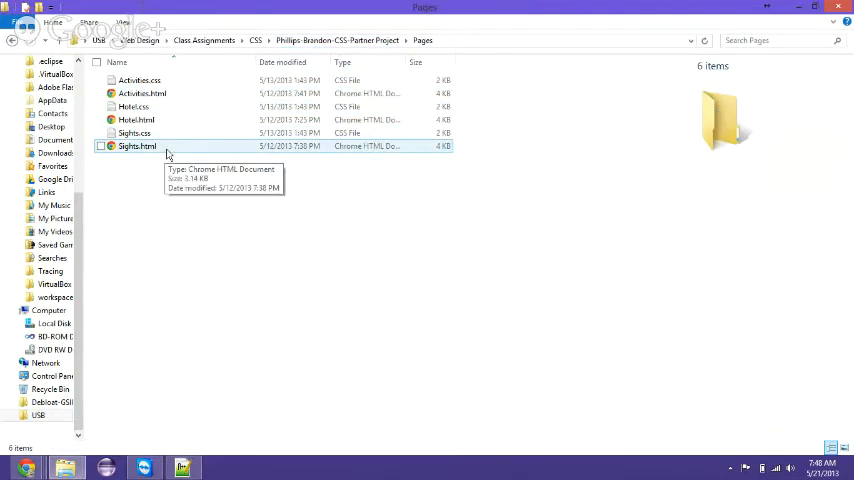
{"action": "left_click", "coordinate": [134, 133]}
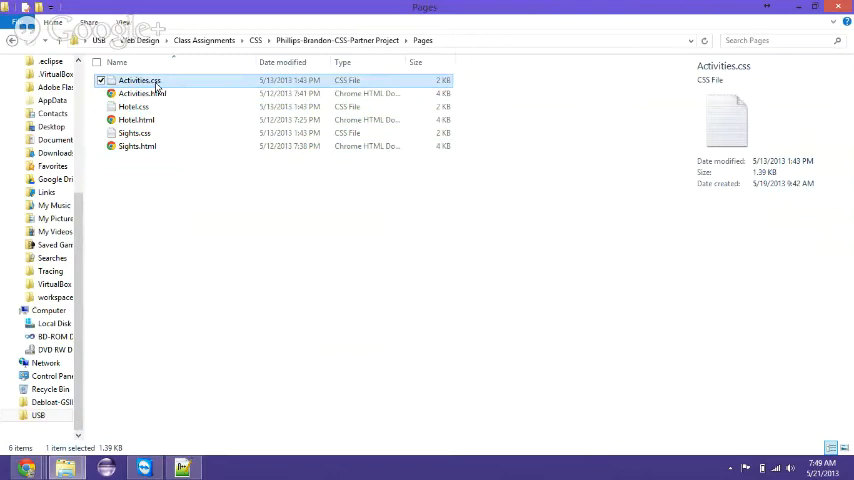
{"action": "double_click", "coordinate": [139, 80]}
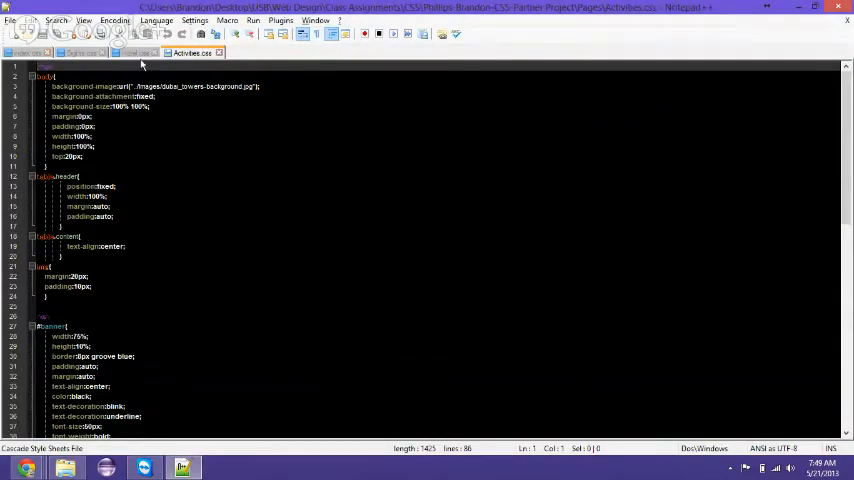
Switch between the Hotel.css and Activities.css tabs to compare their background images
{"action": "left_click", "coordinate": [140, 53]}
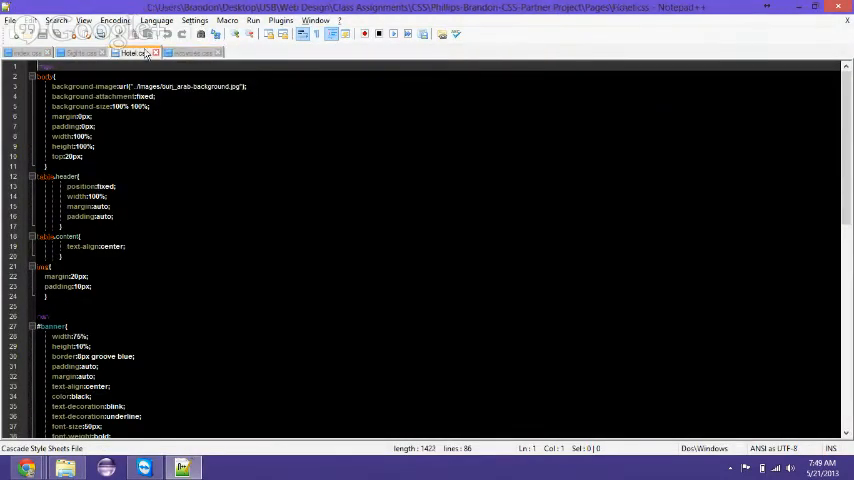
{"action": "left_click", "coordinate": [190, 53]}
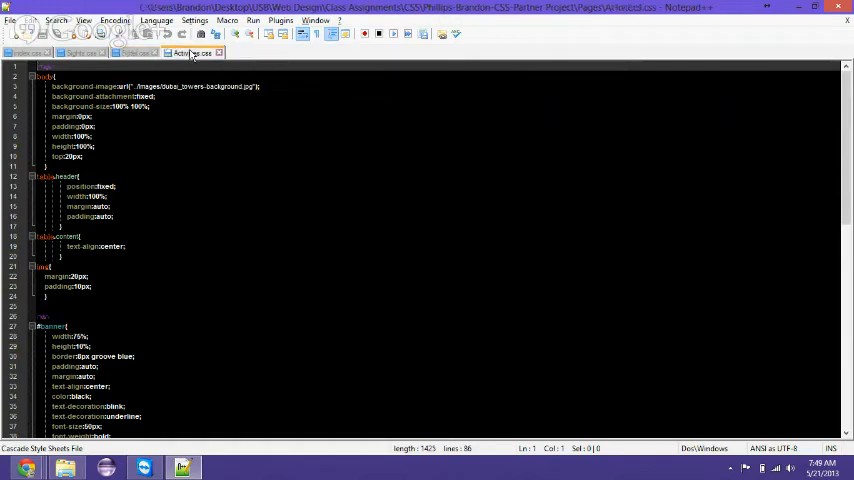
{"action": "left_click", "coordinate": [28, 53]}
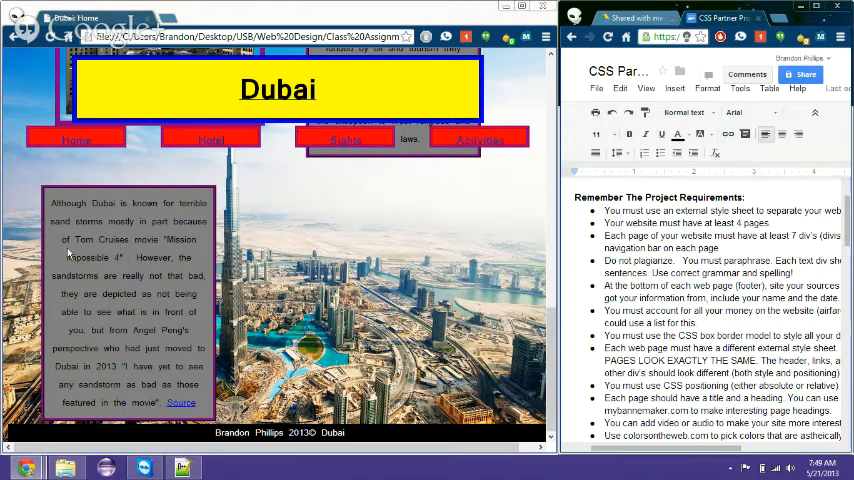
{"action": "mouse_move", "coordinate": [180, 405]}
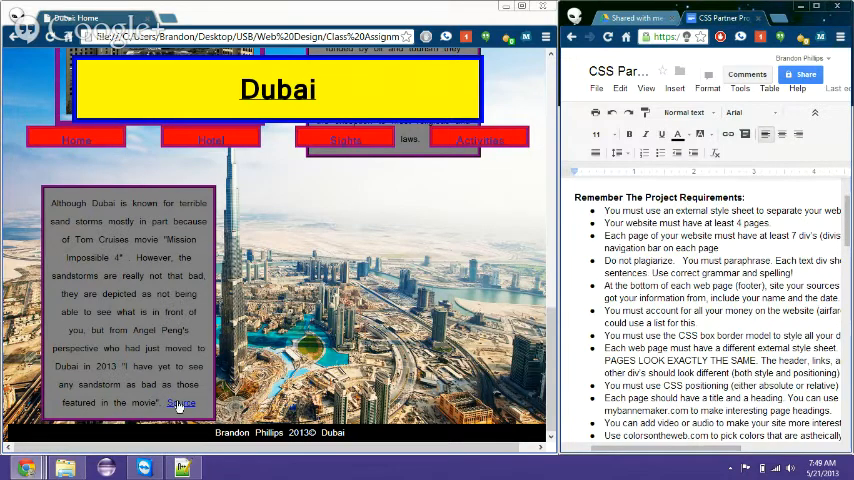
{"action": "mouse_move", "coordinate": [182, 405]}
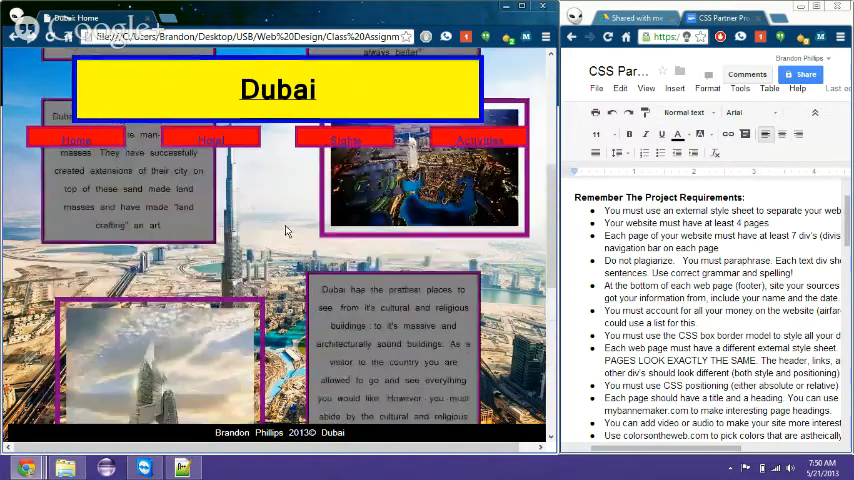
Scroll down the Dubai home page's text boxes and pictures beside the requirements
{"action": "scroll", "scroll_direction": "down", "scroll_amount": 3}
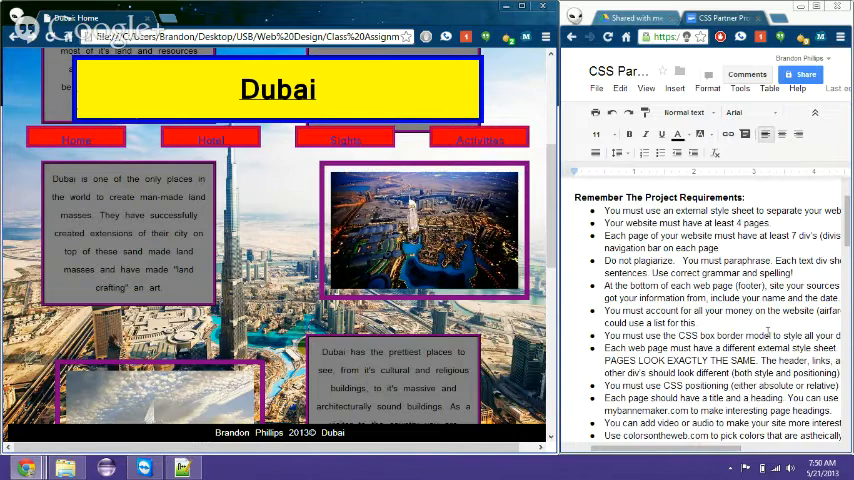
{"action": "scroll", "scroll_direction": "down", "scroll_amount": 3}
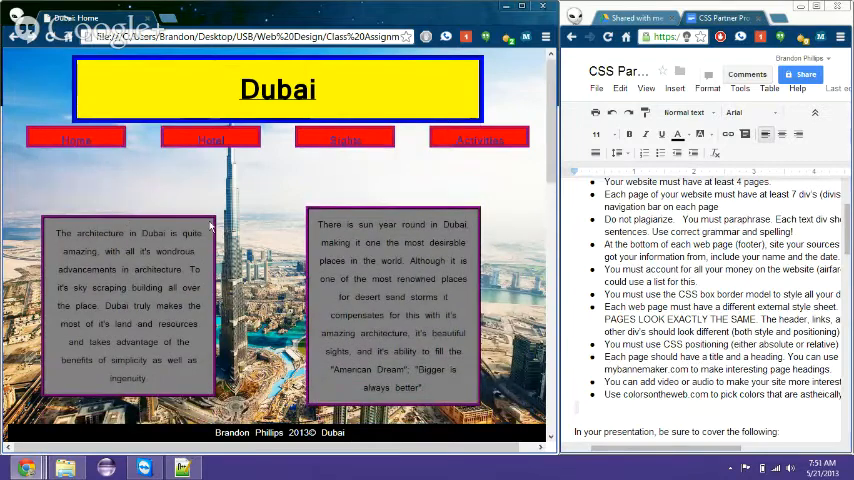
{"action": "mouse_move", "coordinate": [205, 247]}
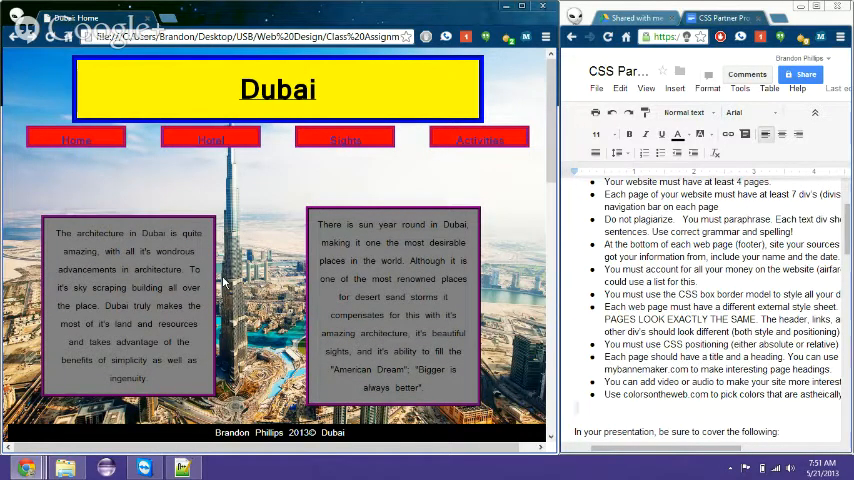
{"action": "scroll", "scroll_direction": "down", "scroll_amount": 3}
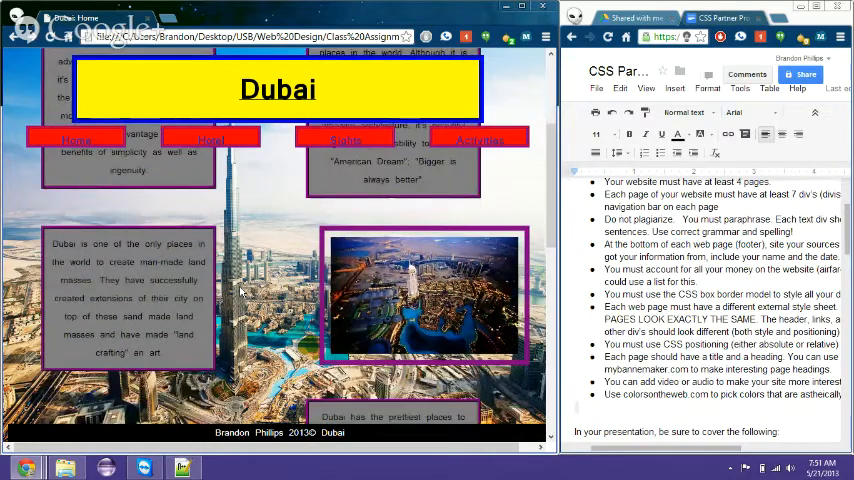
{"action": "scroll", "scroll_direction": "down", "scroll_amount": 3}
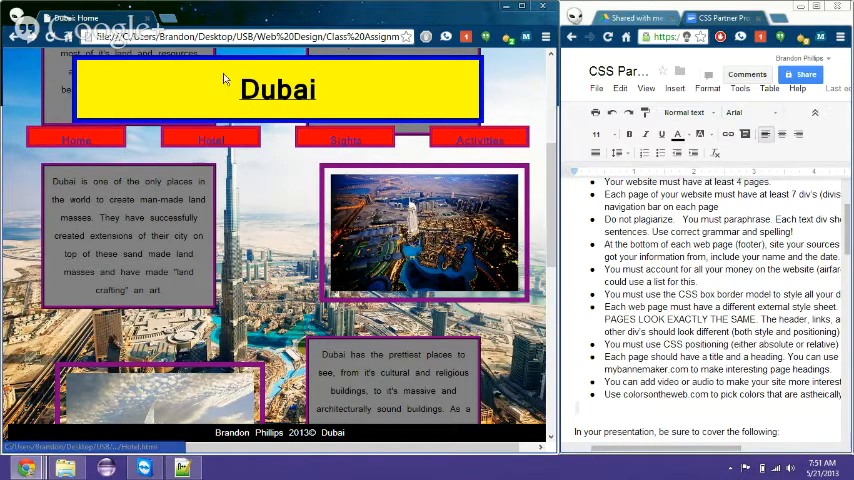
{"action": "mouse_move", "coordinate": [332, 90]}
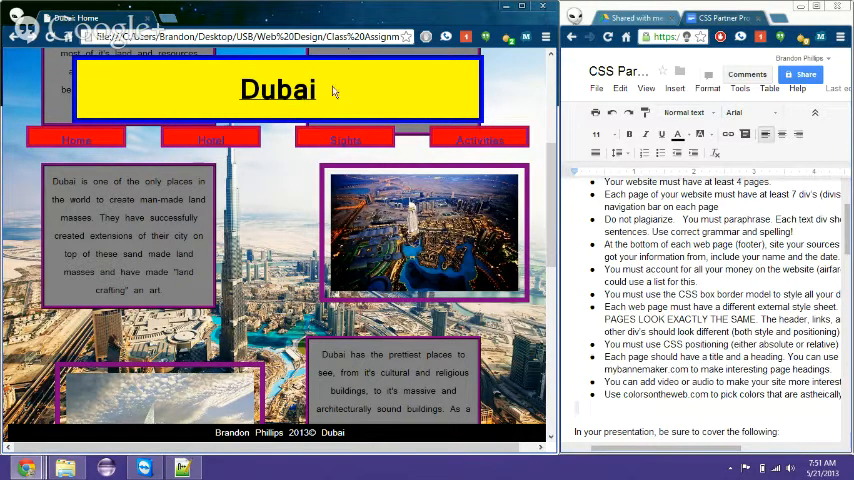
{"action": "mouse_move", "coordinate": [525, 113]}
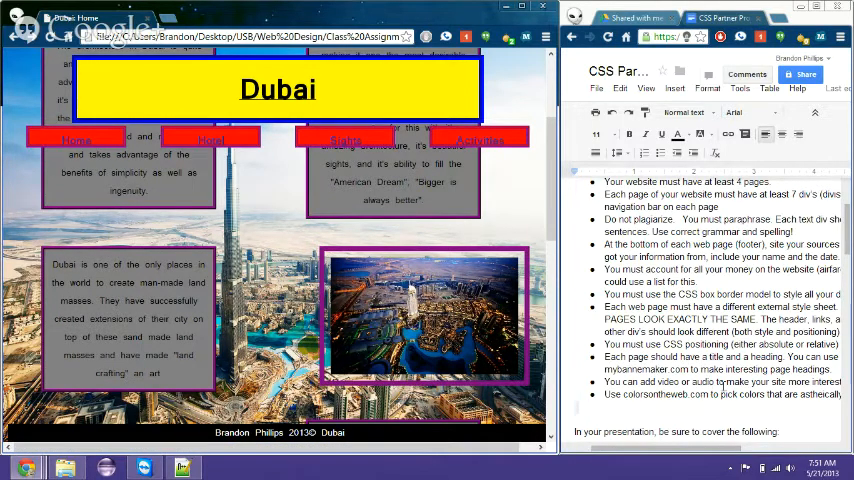
{"action": "scroll", "scroll_direction": "down", "scroll_amount": 3}
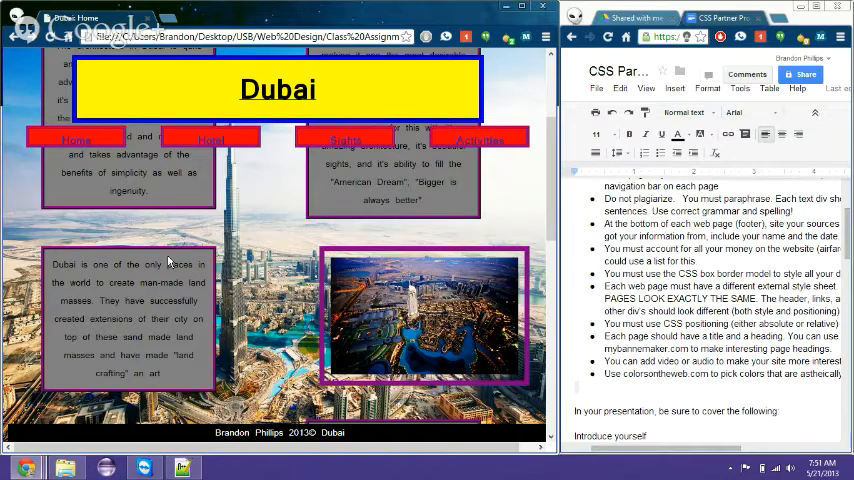
{"action": "scroll", "scroll_direction": "down", "scroll_amount": 3}
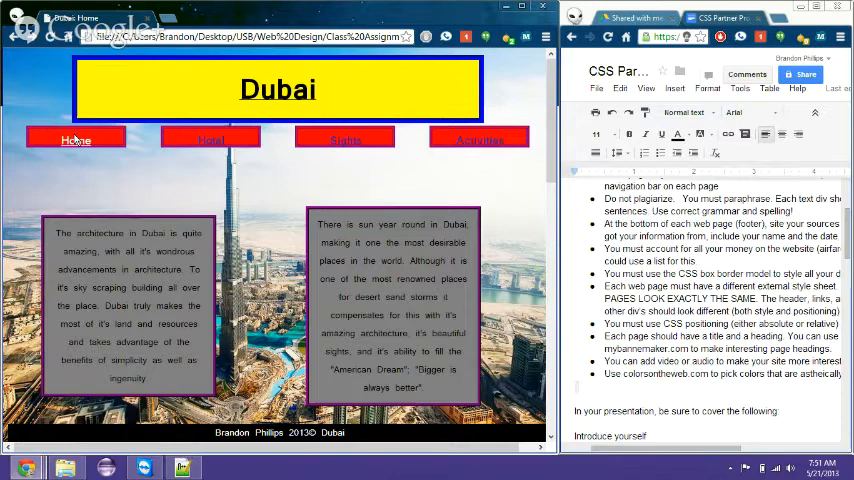
Scroll the Google Doc to the presentation checklist and go to the Hotel page
{"action": "scroll", "scroll_direction": "down", "scroll_amount": 3}
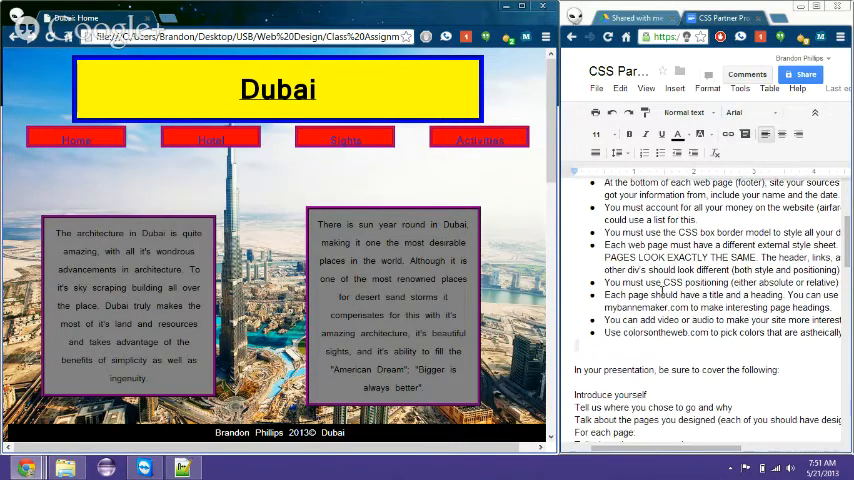
{"action": "scroll", "scroll_direction": "down", "scroll_amount": 3}
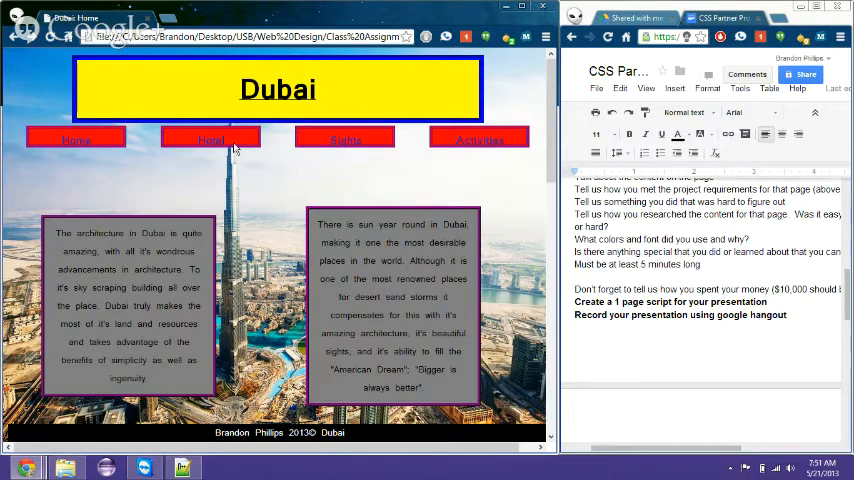
{"action": "left_click", "coordinate": [210, 139]}
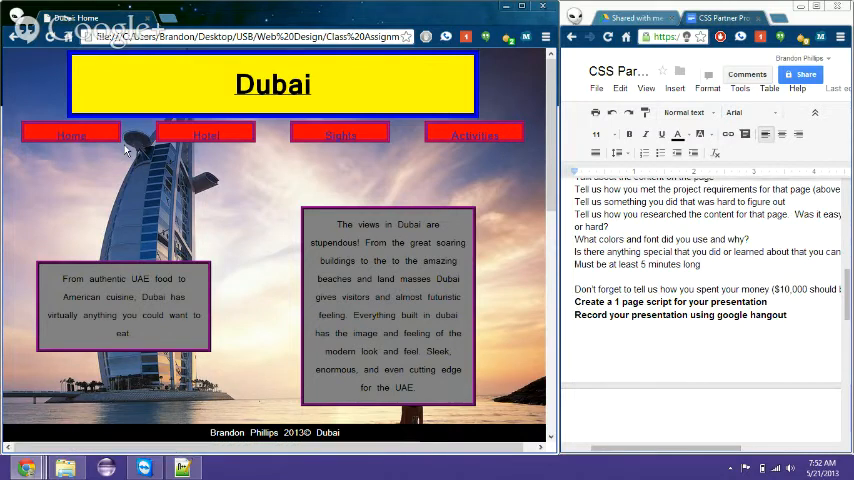
{"action": "mouse_move", "coordinate": [120, 155]}
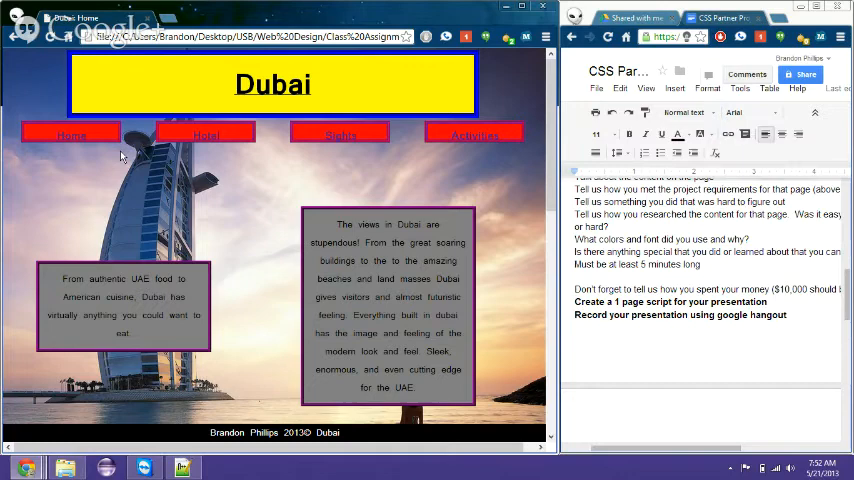